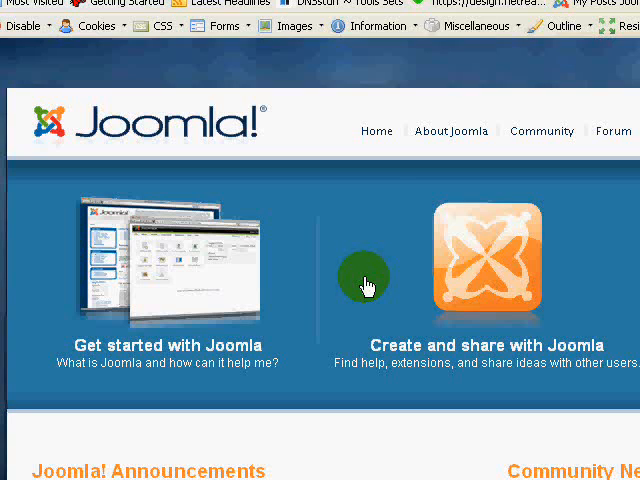
mouse_move(424, 236)
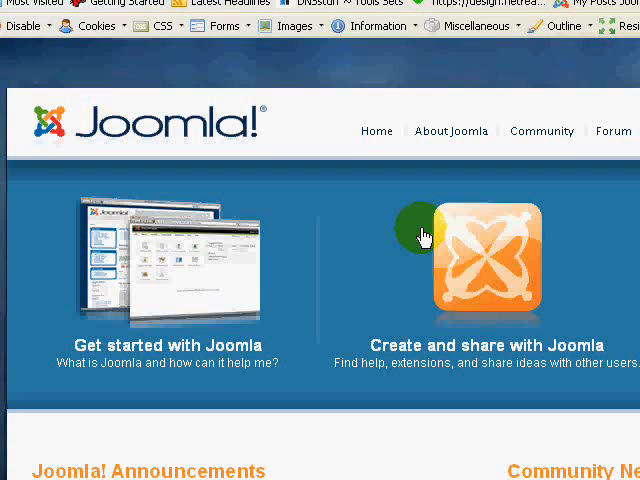
Note the files plan 'Files: test site > host' in the blank Notepad window.
scroll("down", 3)
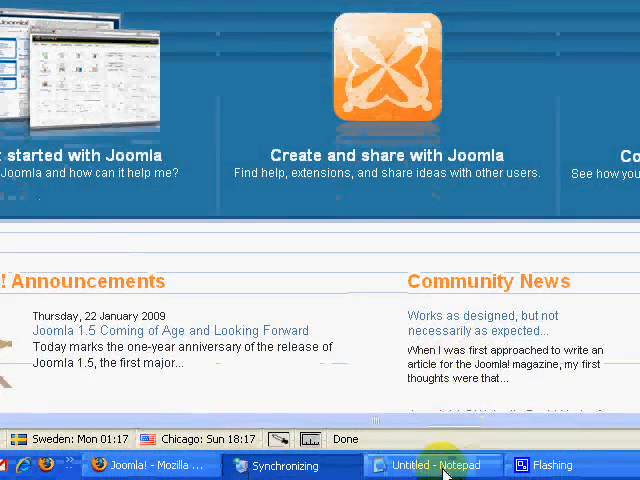
left_click(440, 464)
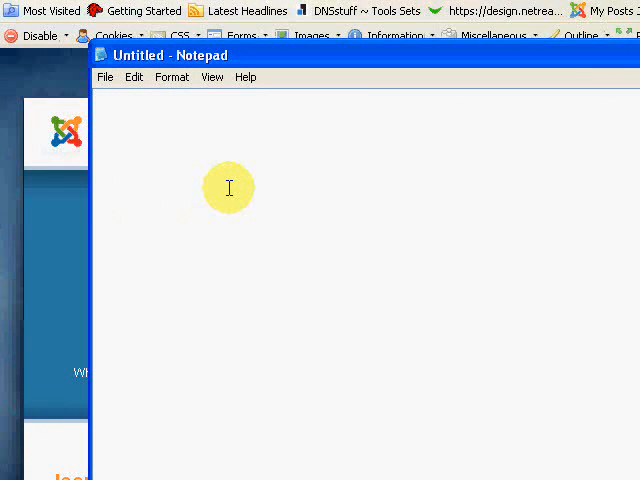
type("Fil")
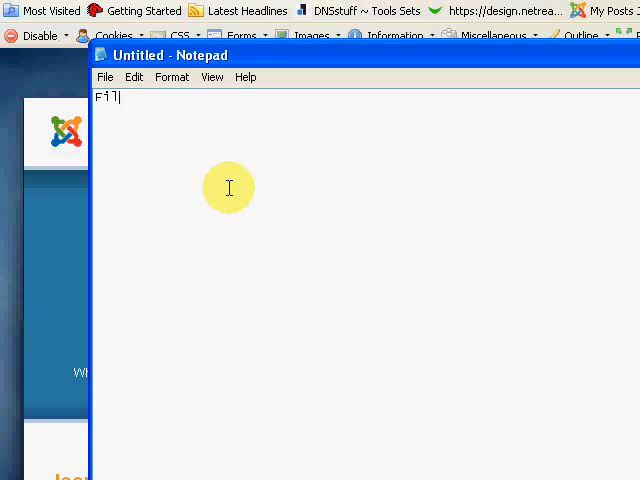
type("es:")
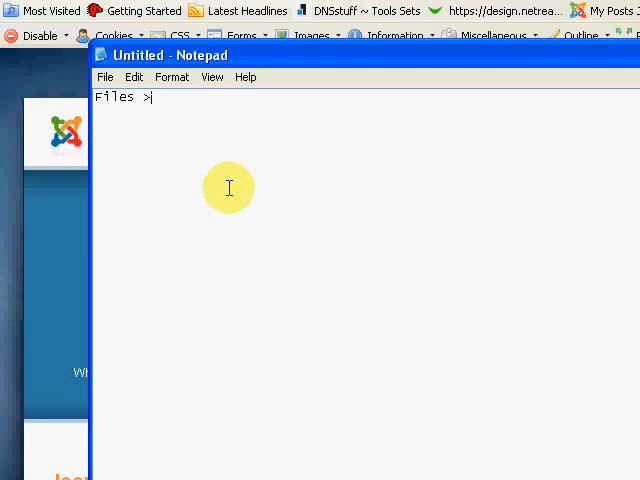
type("test site")
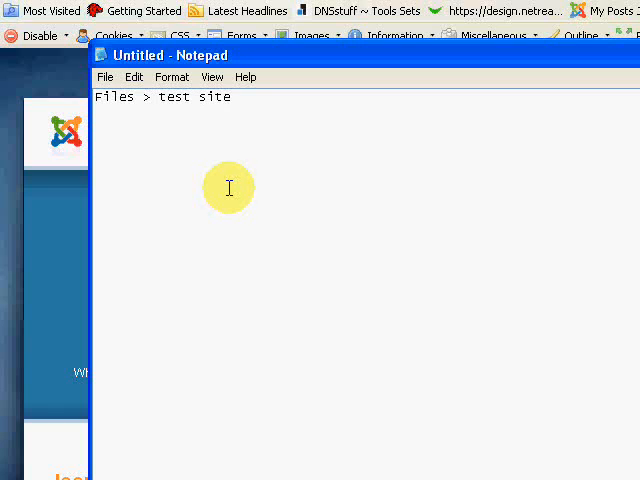
type(">'")
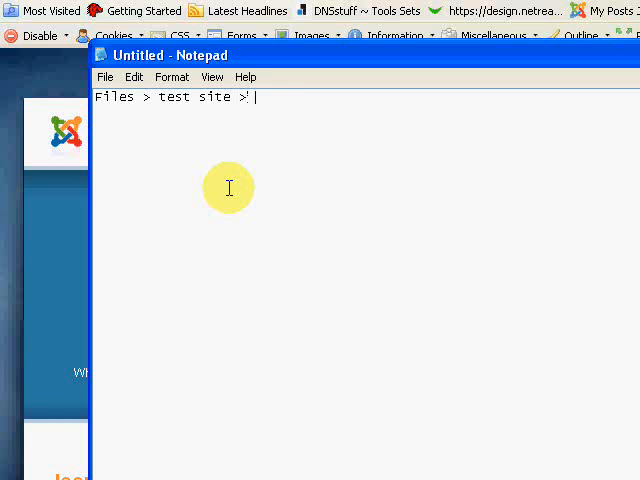
type("host")
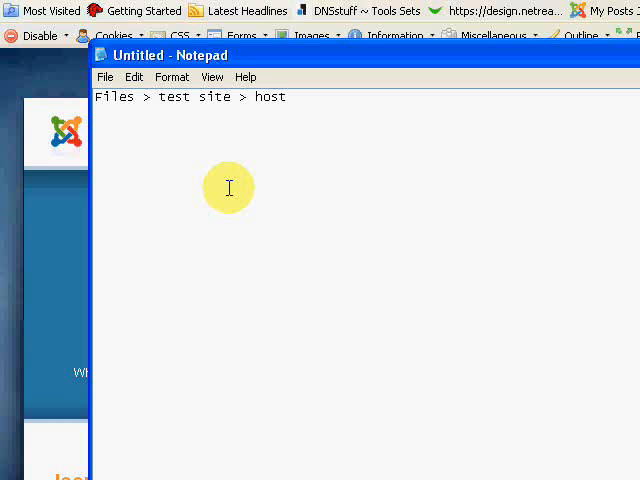
Add the second note line 'Database > phpmyadmin export...,' and start a 'Joom' entry.
type("Database")
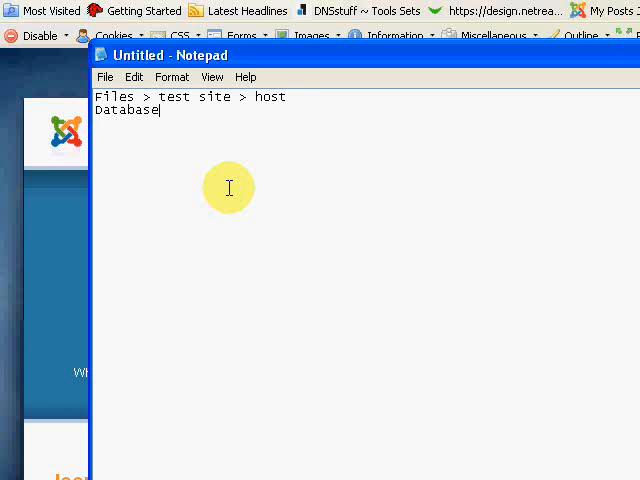
type(">")
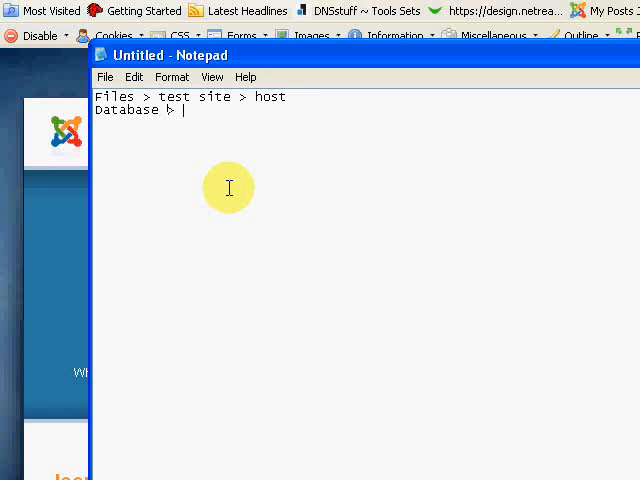
type("phpm")
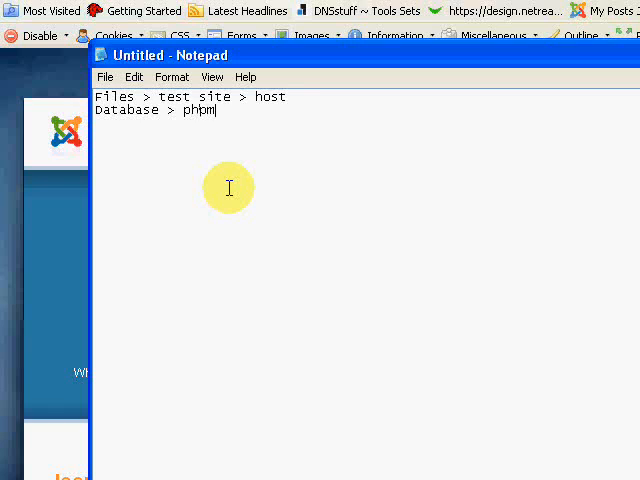
type("myadmin")
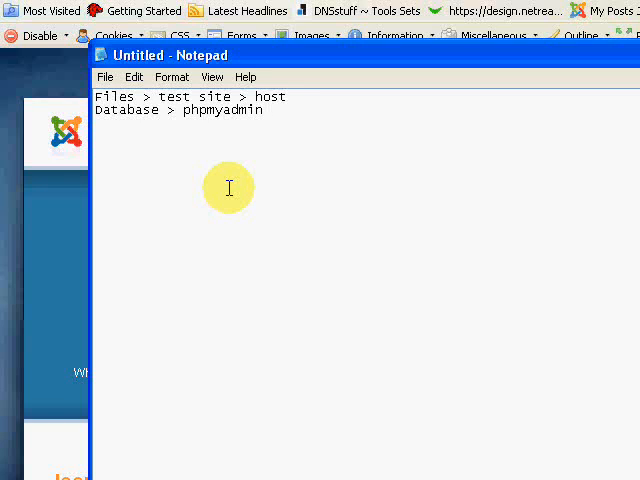
type("ex")
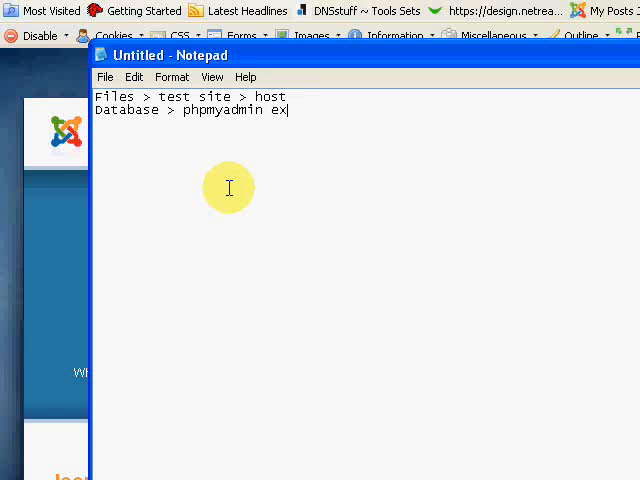
type("port...,")
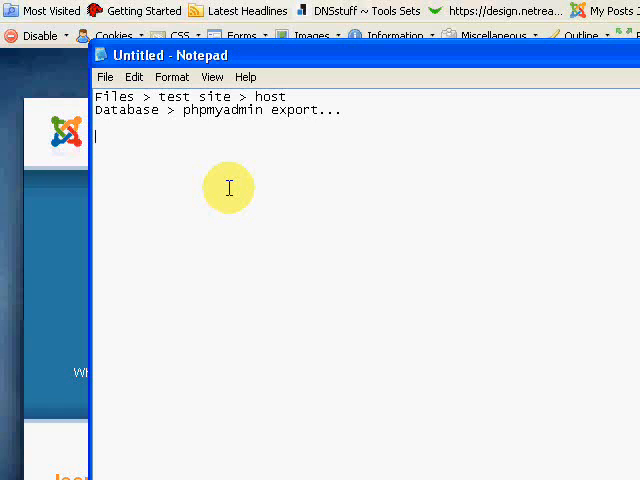
type("Joom")
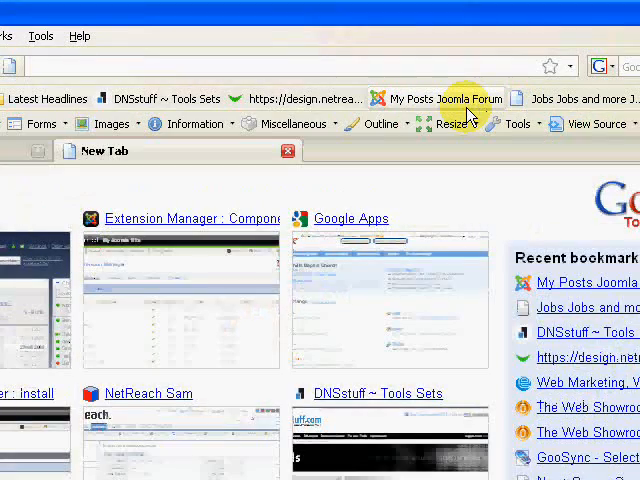
Go to extensions.joomla.org and enter joomlapack in the directory search box.
type("exte")
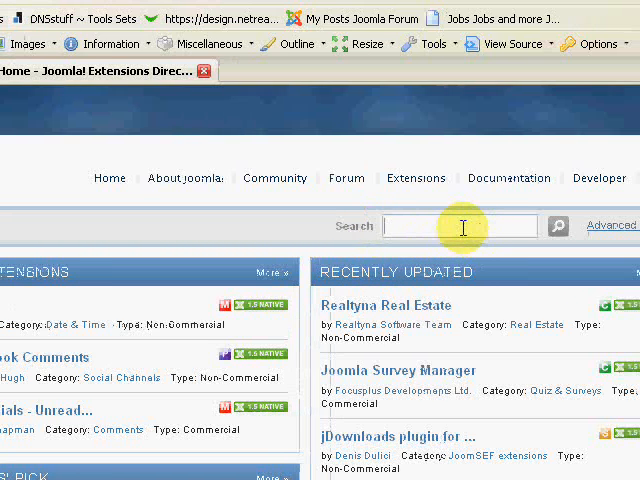
type("joomlapack")
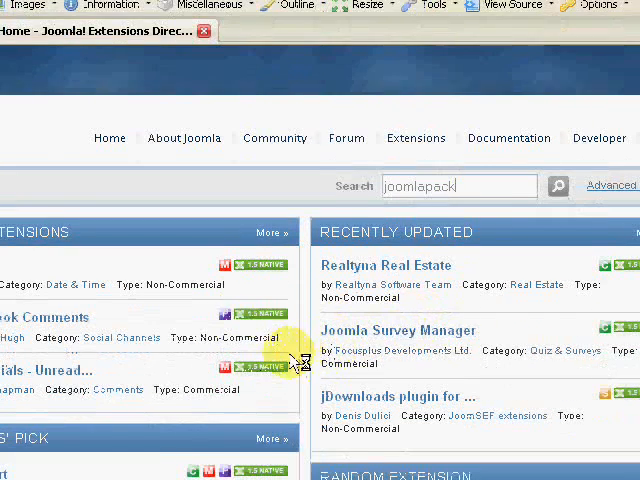
scroll("down", 3)
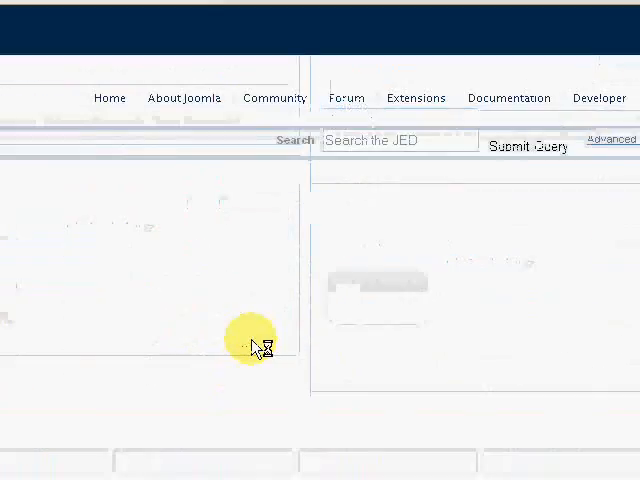
Run the joomlapack search, open the JoomlaPack listing and follow its Download link to joomlapack.net.
left_click(526, 148)
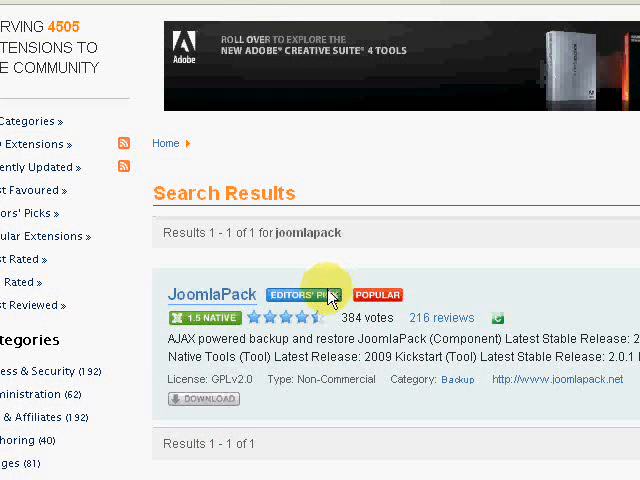
mouse_move(356, 276)
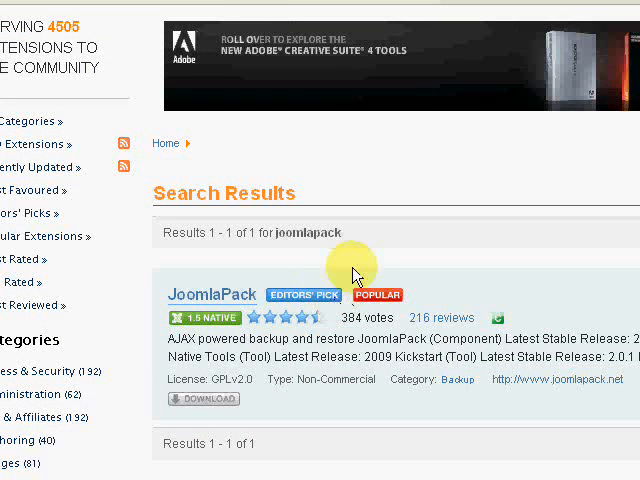
scroll("down", 3)
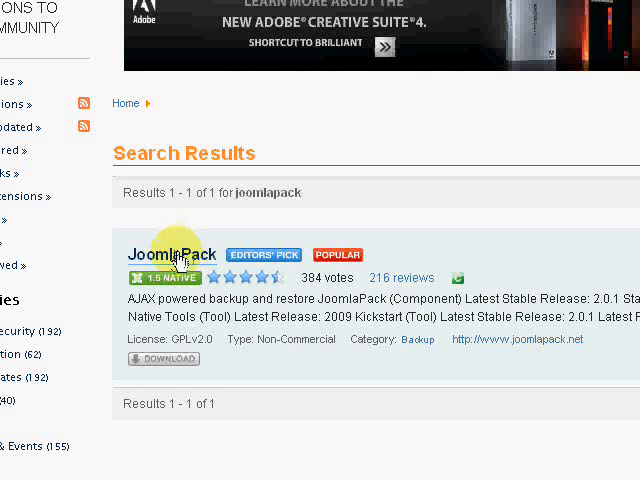
mouse_move(264, 284)
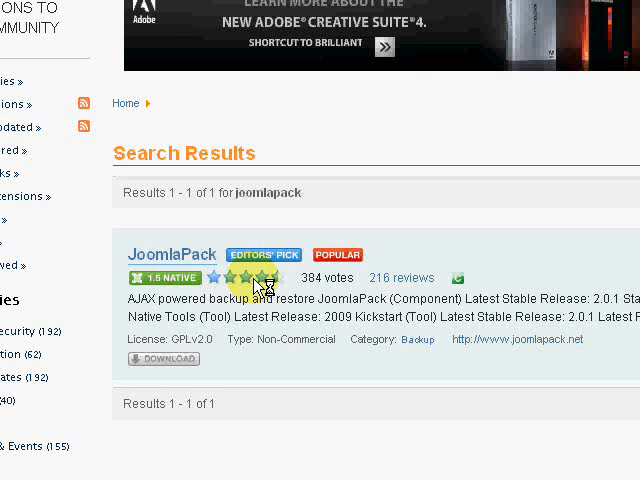
left_click(172, 254)
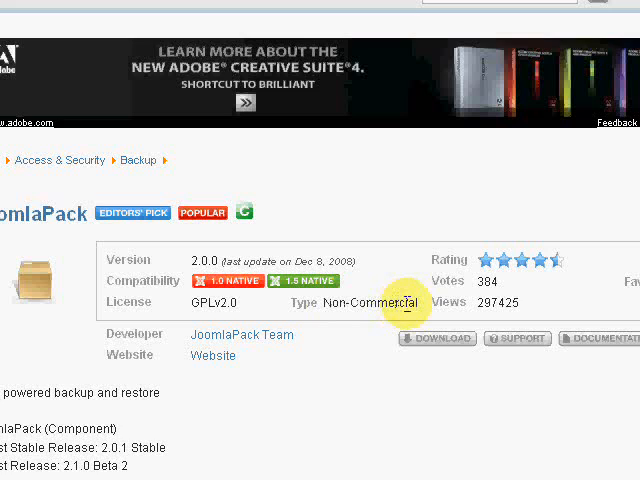
mouse_move(420, 310)
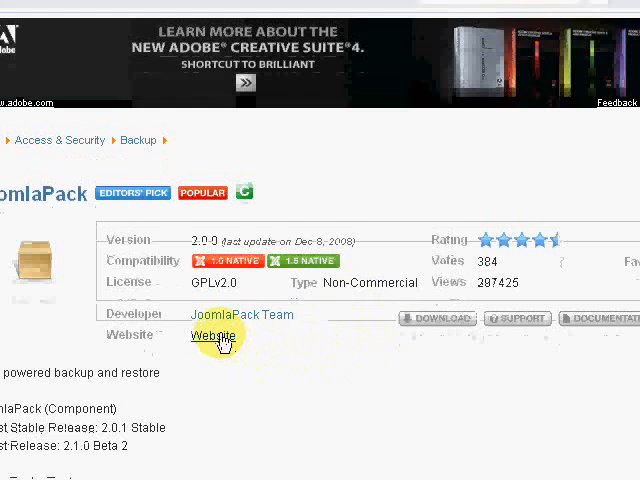
mouse_move(432, 324)
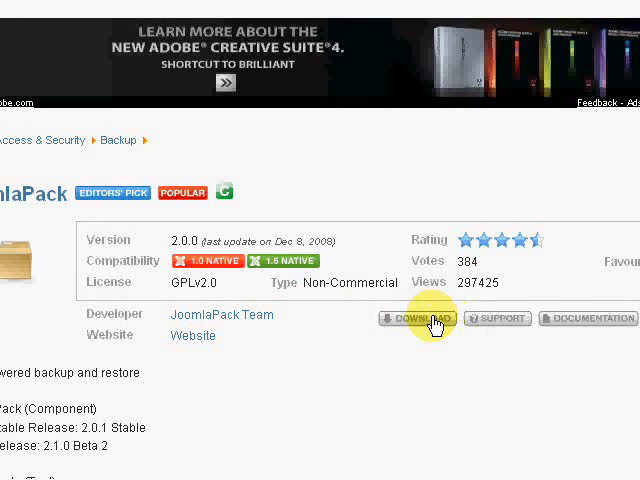
left_click(418, 318)
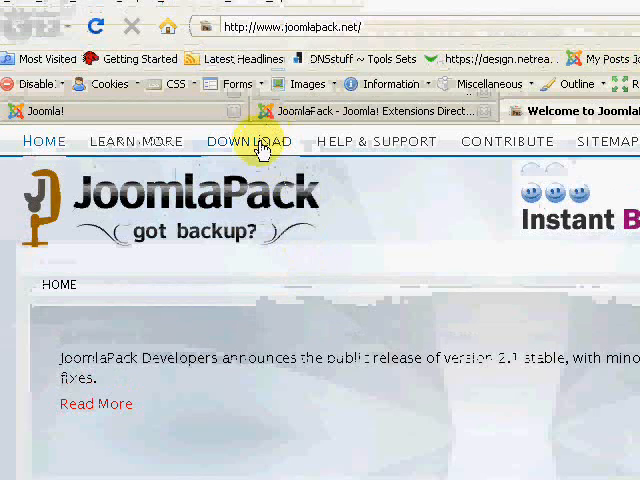
From the Download page, take Mirror 1 for JoomlaPack 2.1 for Joomla 1.5.x.
left_click(248, 140)
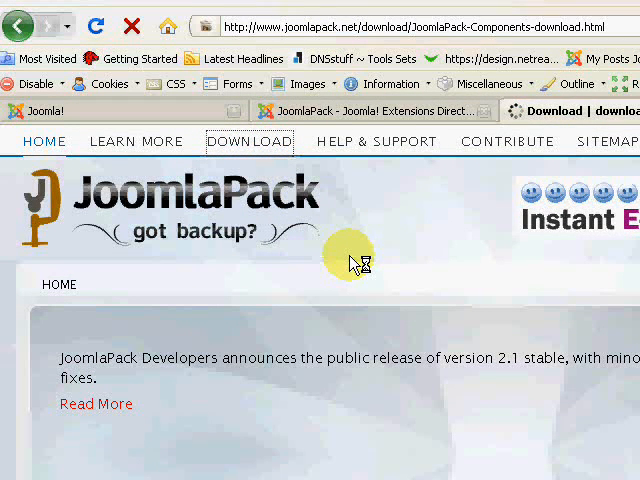
mouse_move(476, 292)
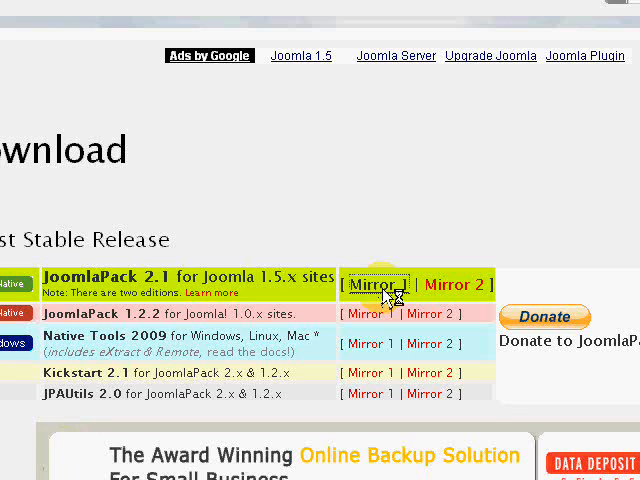
mouse_move(402, 300)
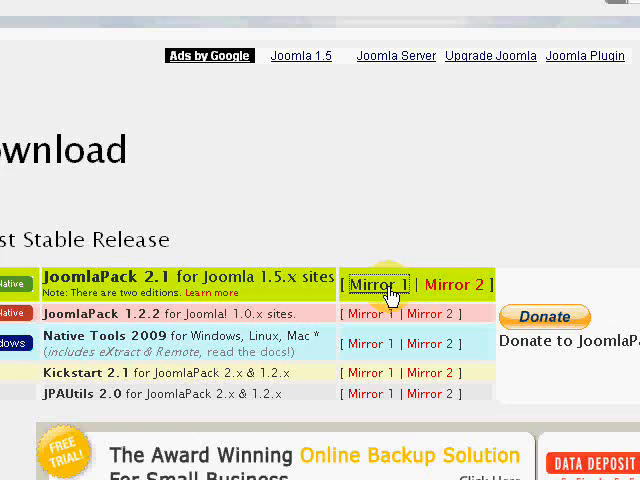
left_click(386, 284)
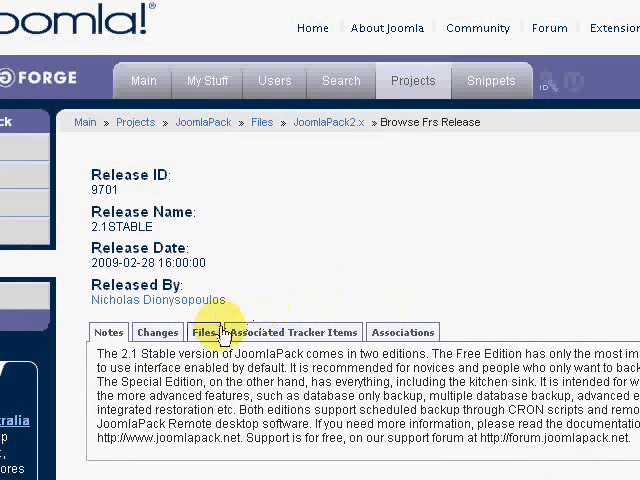
From the release's Files list, save com_joomlapack-2.1-special.zip to disk.
left_click(206, 332)
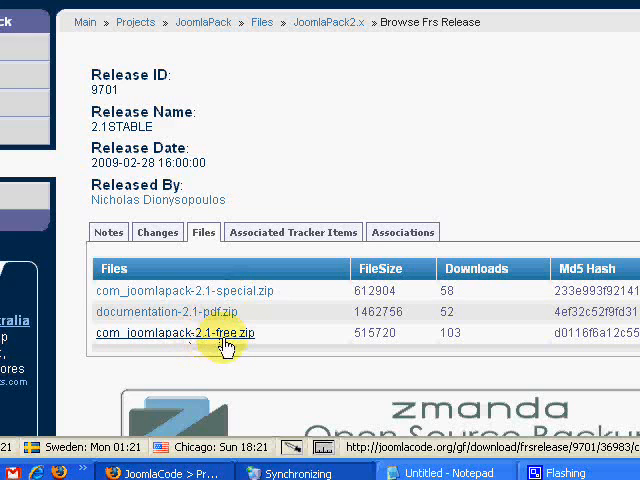
mouse_move(248, 338)
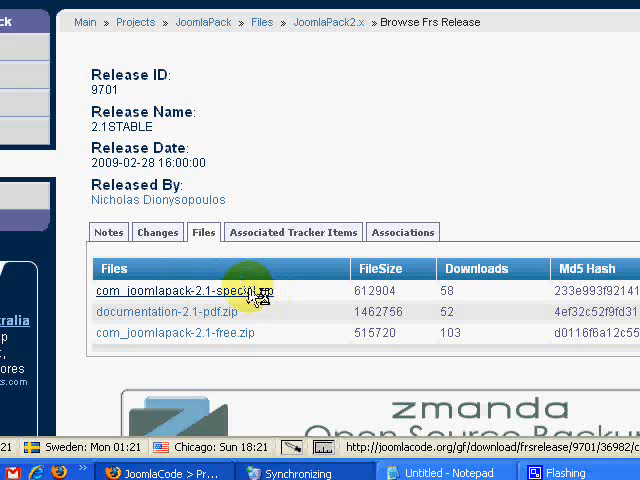
left_click(184, 290)
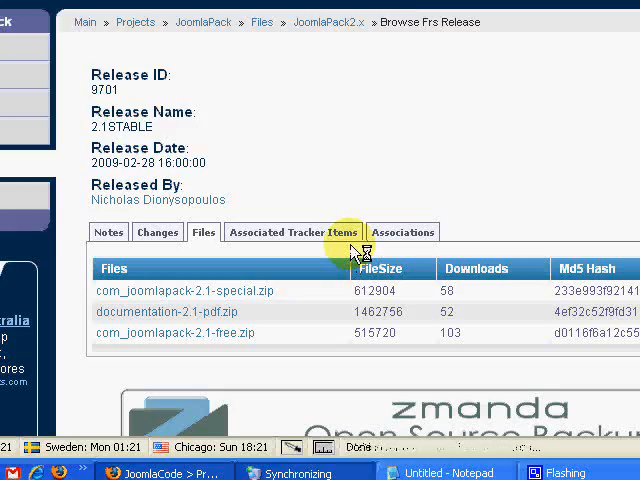
left_click(176, 290)
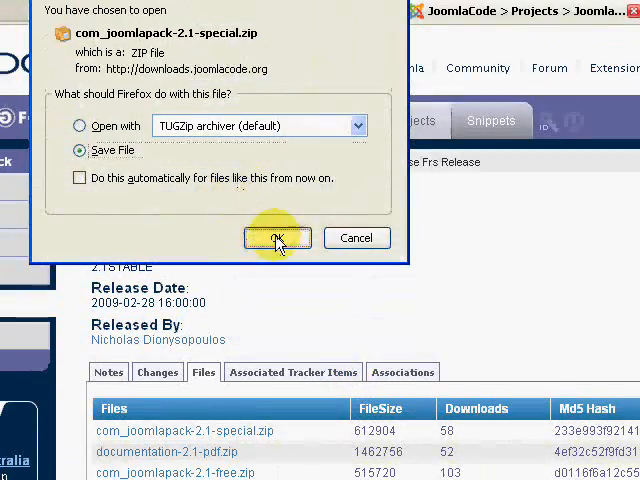
left_click(276, 236)
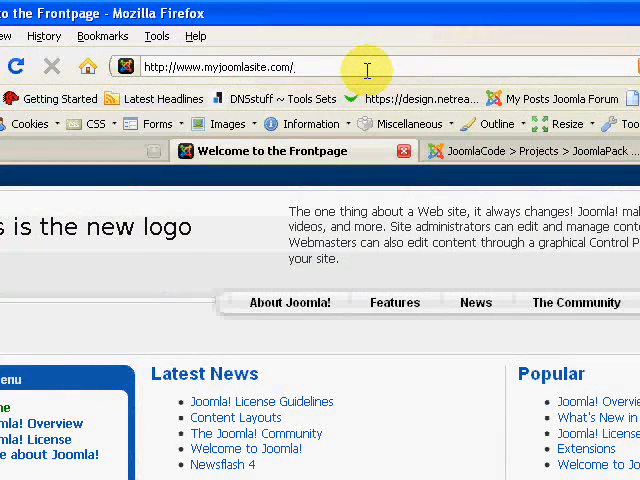
Go to administrator/index.php and reach Extensions > Install/Uninstall in the admin.
type("administrator/index.php")
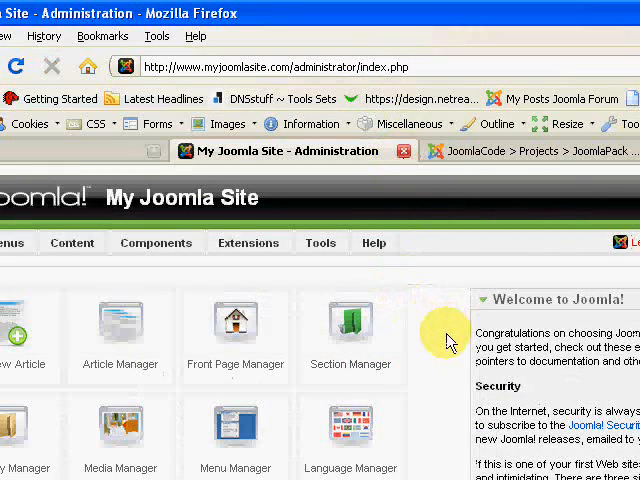
left_click(194, 242)
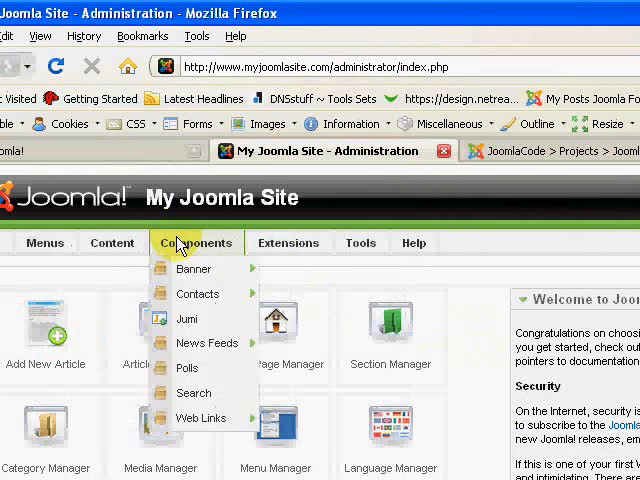
left_click(288, 244)
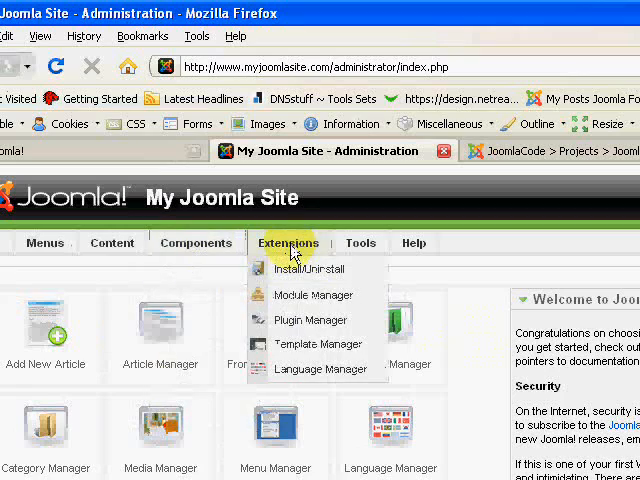
left_click(310, 268)
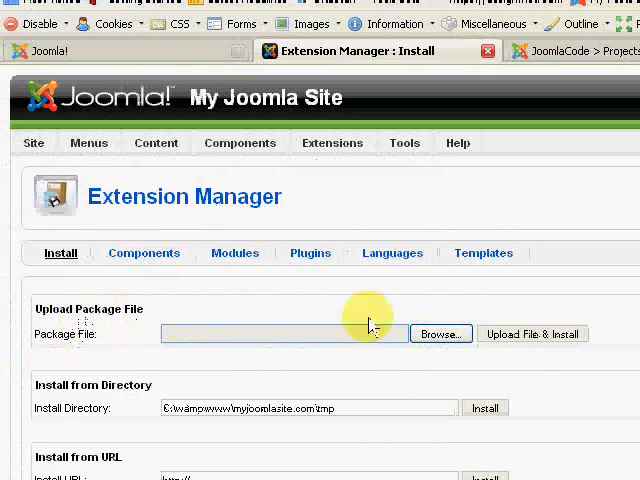
Browse to com_joomlapack-2.1-special.zip and upload it, getting Install Component Success.
left_click(440, 334)
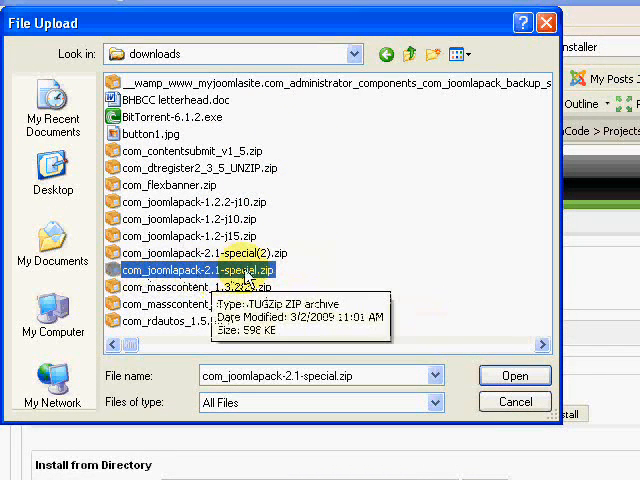
left_click(516, 376)
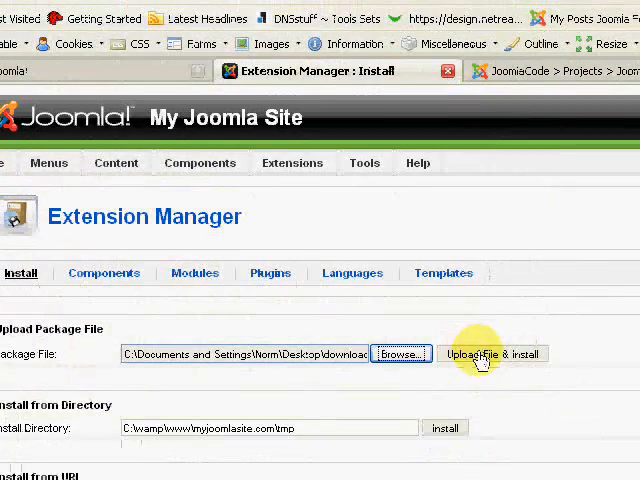
left_click(488, 354)
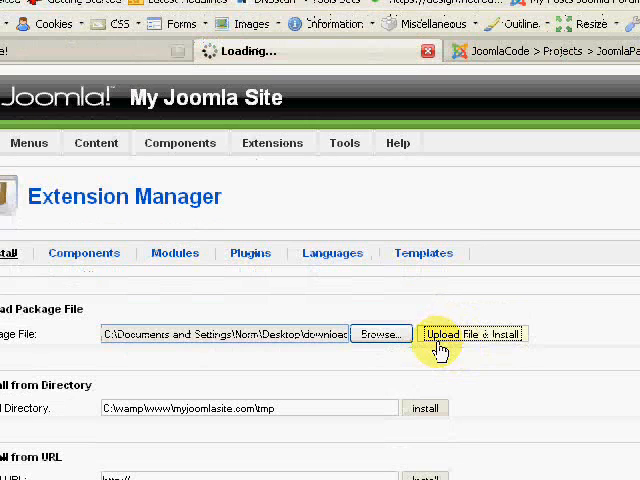
left_click(470, 332)
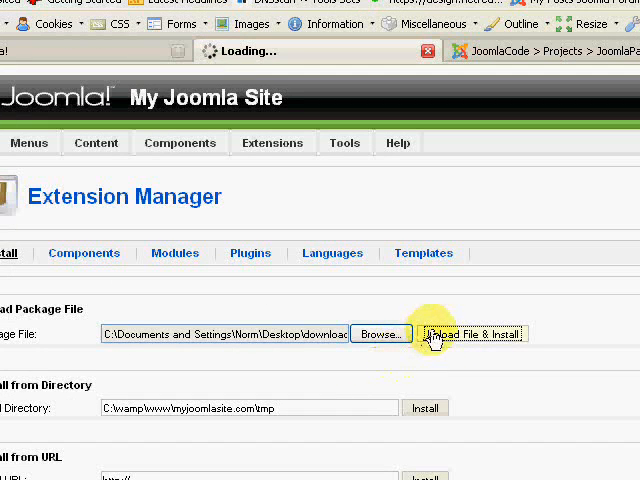
left_click(476, 334)
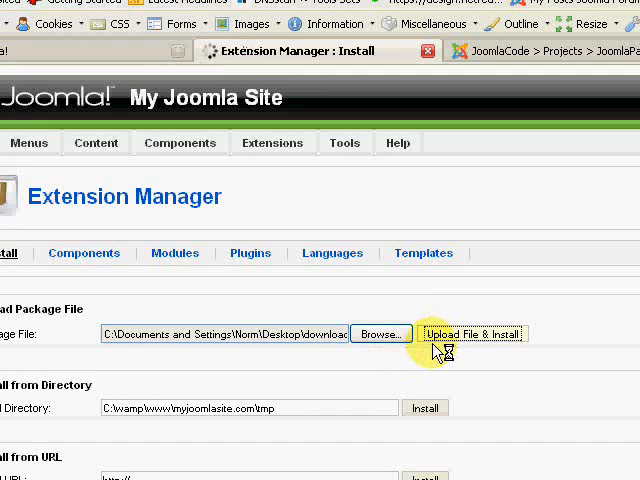
left_click(472, 332)
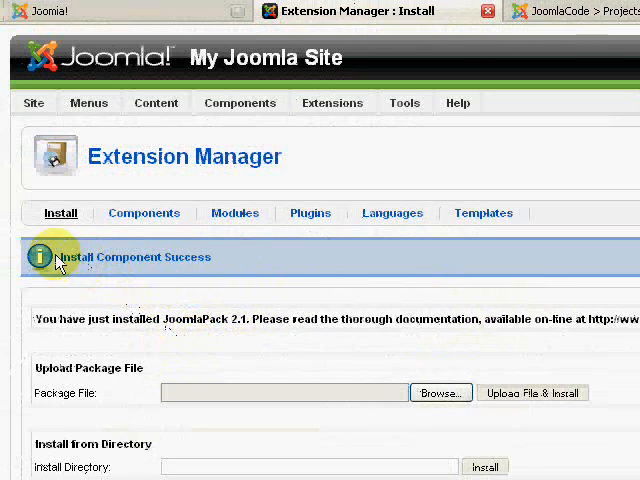
mouse_move(352, 262)
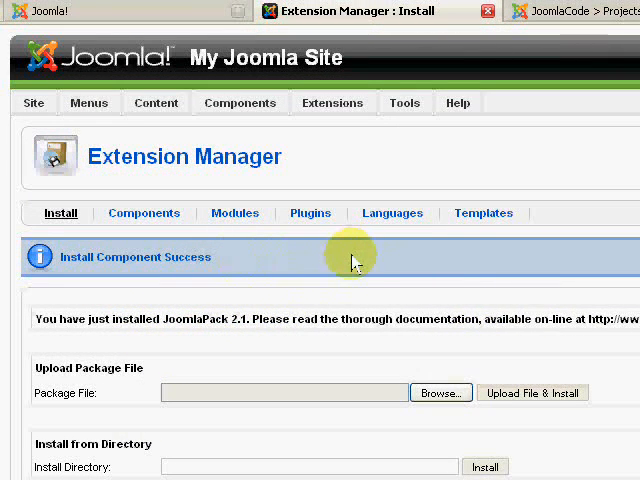
mouse_move(340, 156)
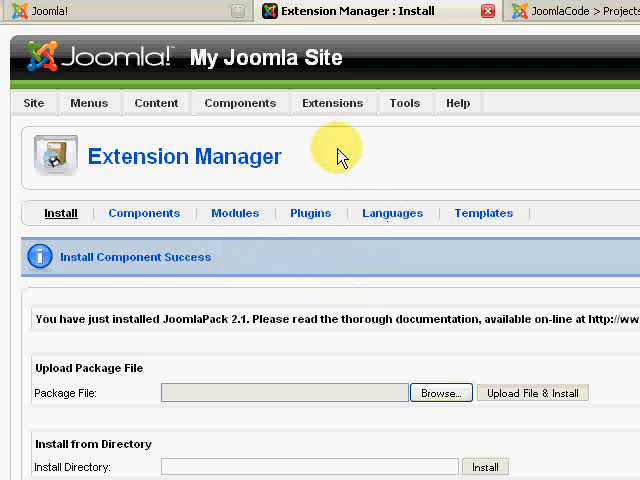
Enter Components > JoomlaPack and expand its Status Details and Status Summary panels.
left_click(240, 122)
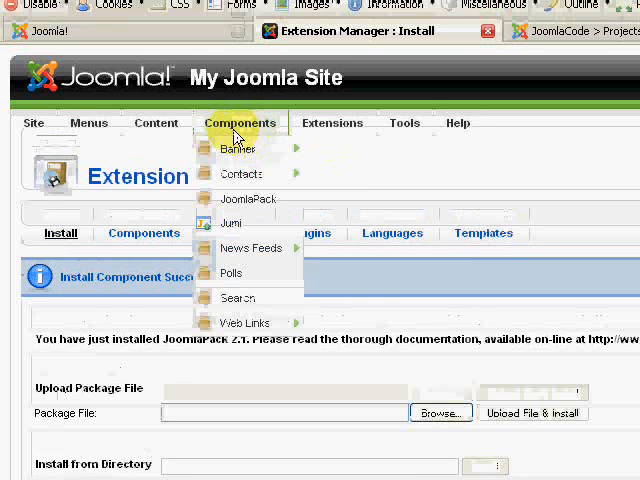
left_click(248, 198)
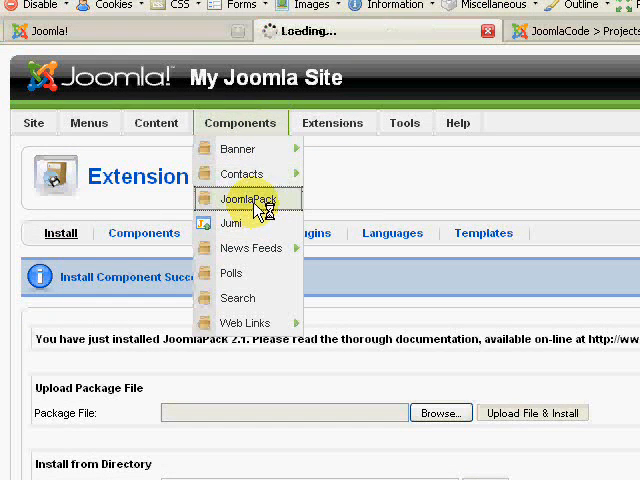
left_click(250, 200)
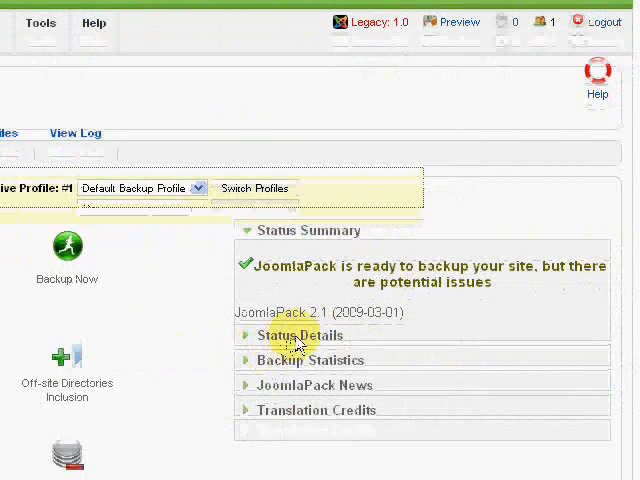
left_click(300, 336)
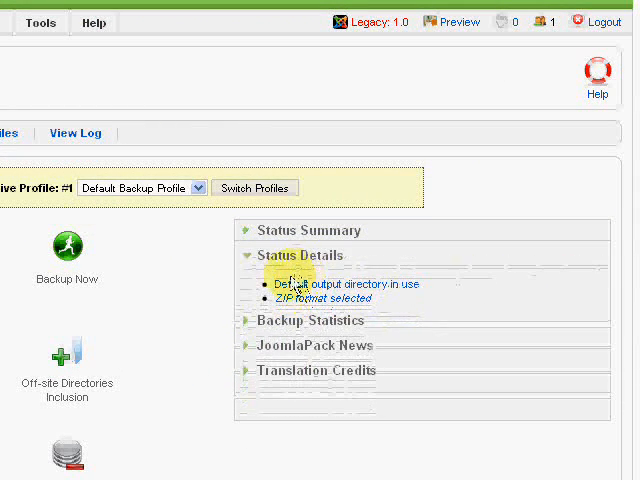
left_click(300, 230)
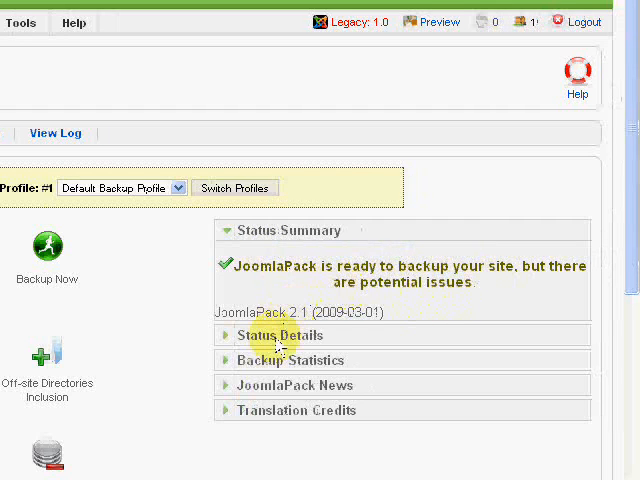
left_click(284, 336)
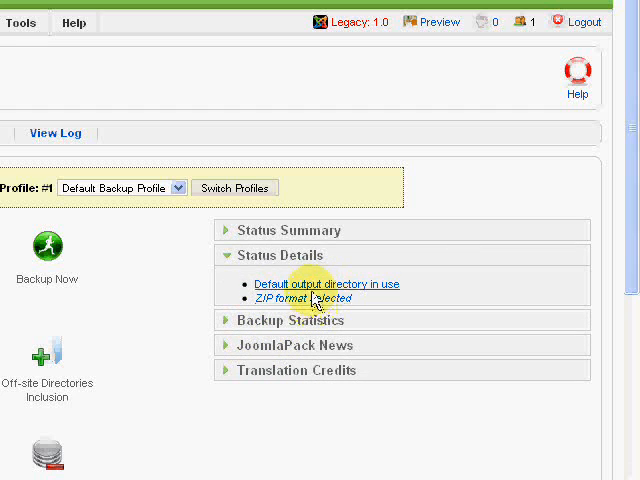
mouse_move(168, 264)
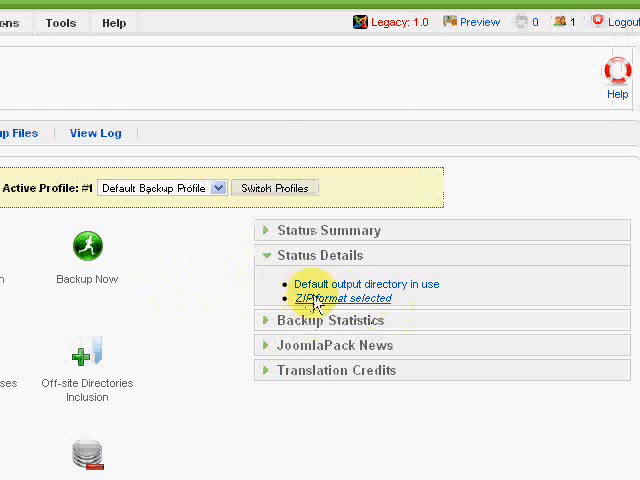
mouse_move(176, 304)
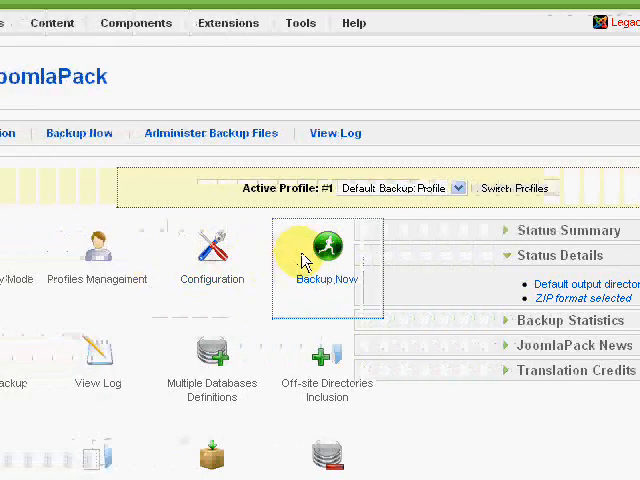
Start a Backup Now job with the comment 'Moving site!' and let it run.
left_click(328, 246)
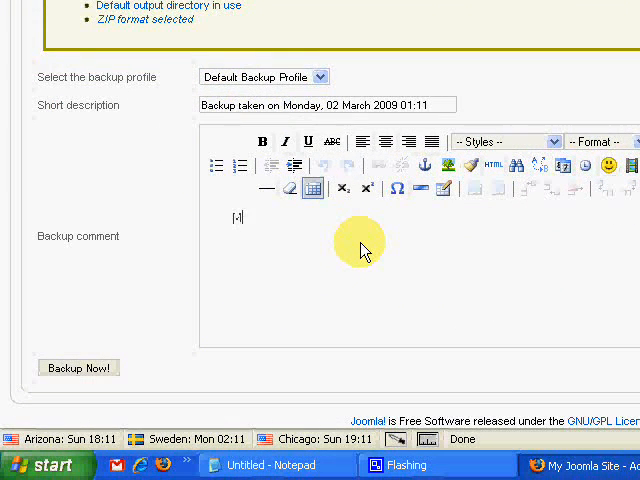
type("Moving site!")
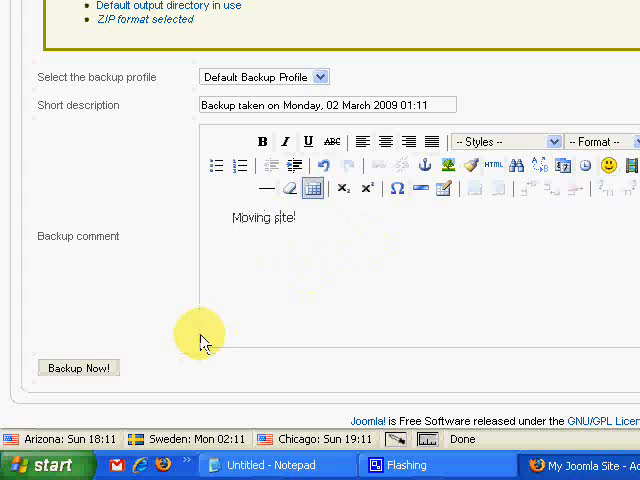
left_click(78, 368)
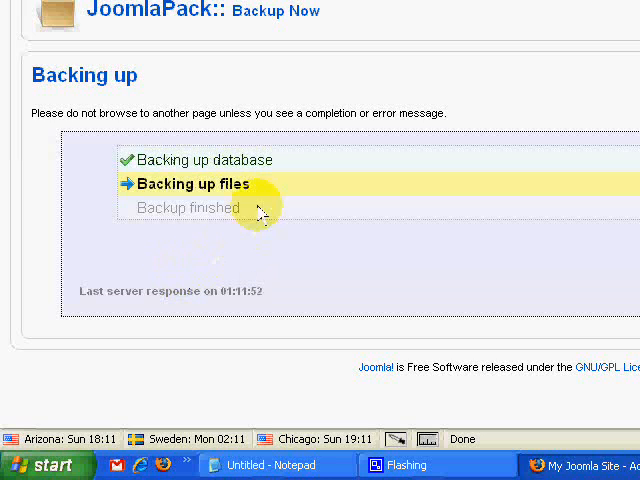
mouse_move(350, 222)
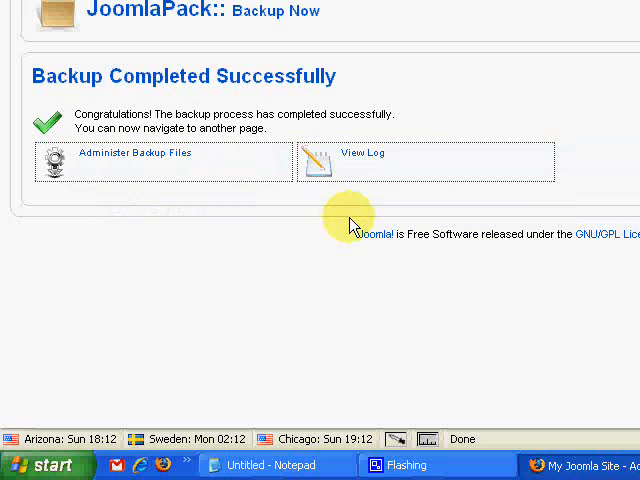
mouse_move(148, 168)
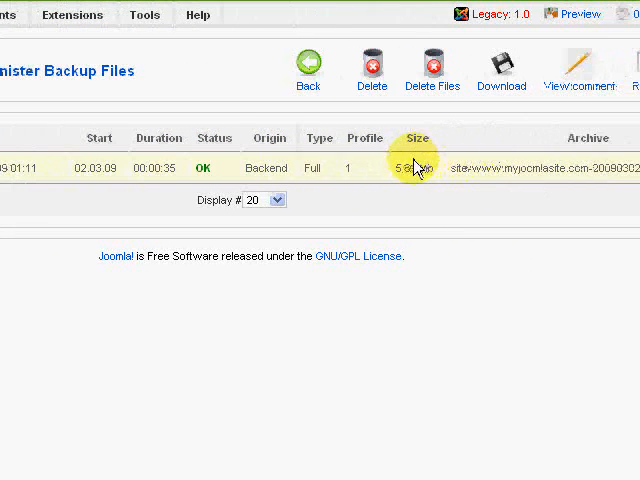
mouse_move(348, 172)
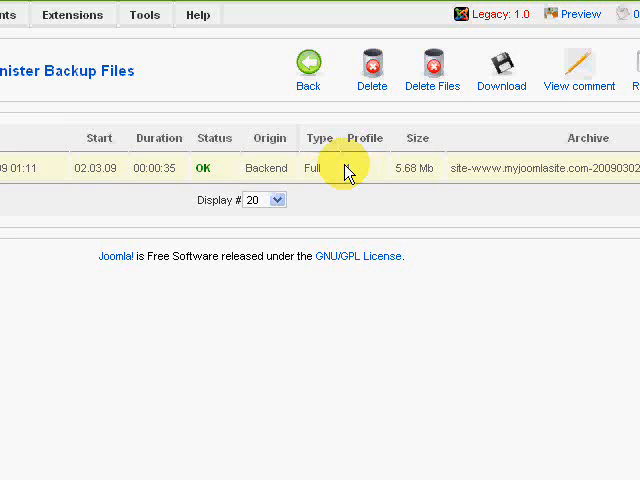
mouse_move(296, 132)
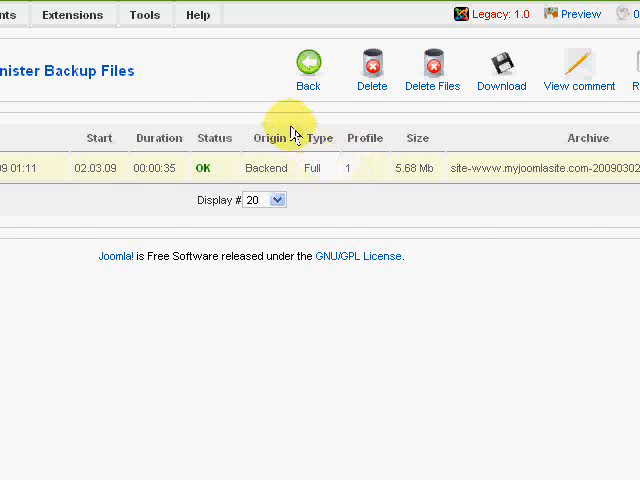